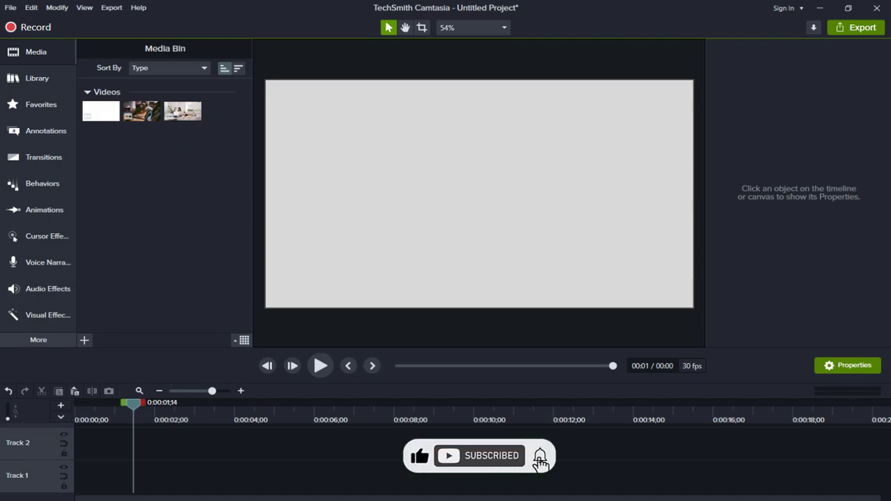
# Add the restaurant footage to Track 1 and the ink splash footage above it.
pyautogui.rightClick(141, 111)
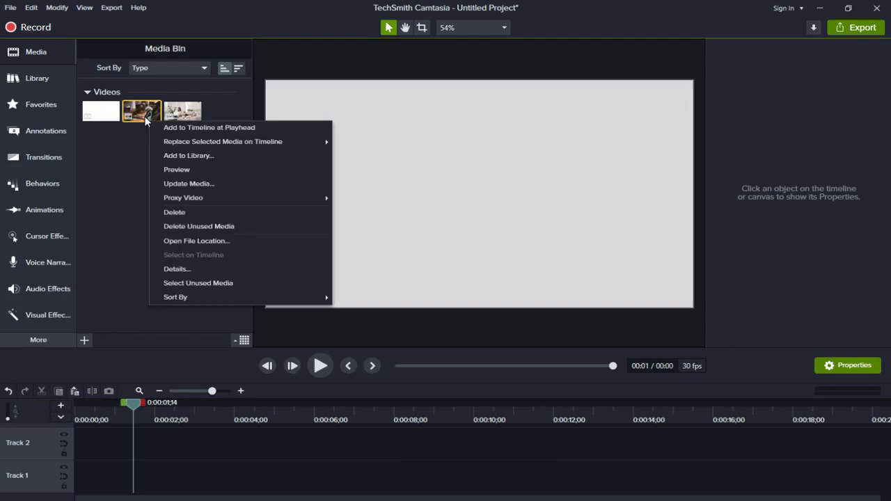
pyautogui.click(209, 127)
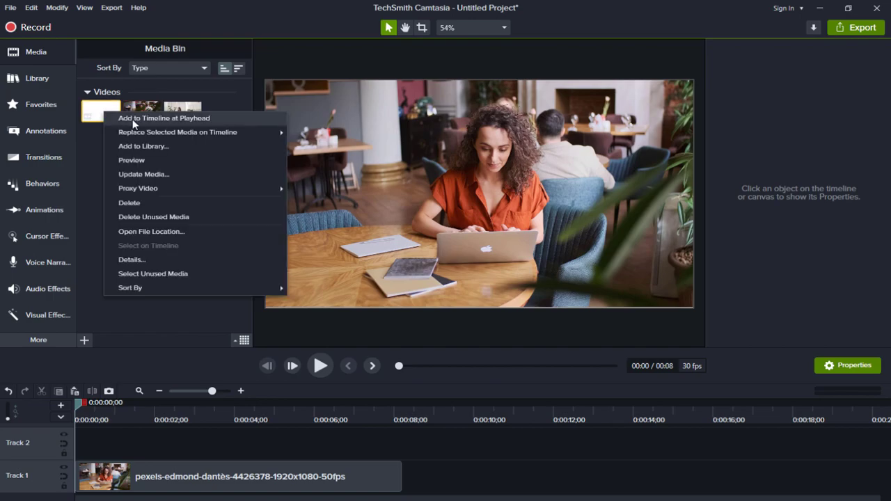
pyautogui.click(164, 118)
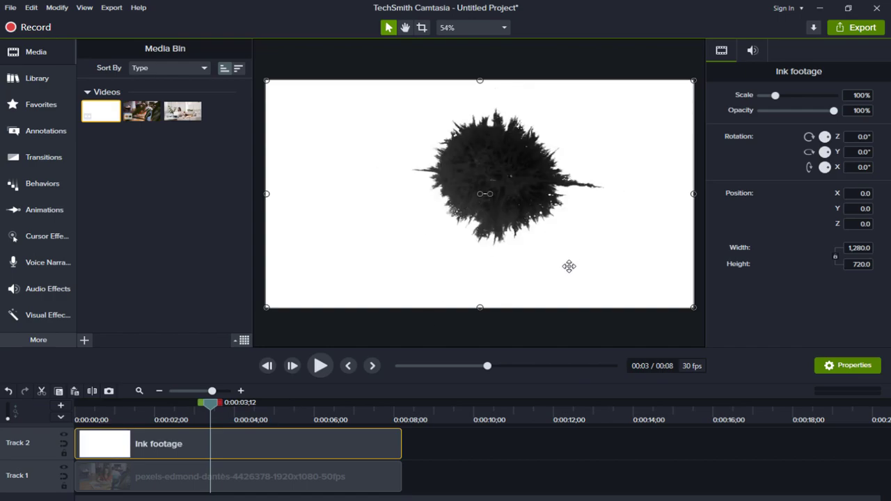
pyautogui.moveTo(214, 317)
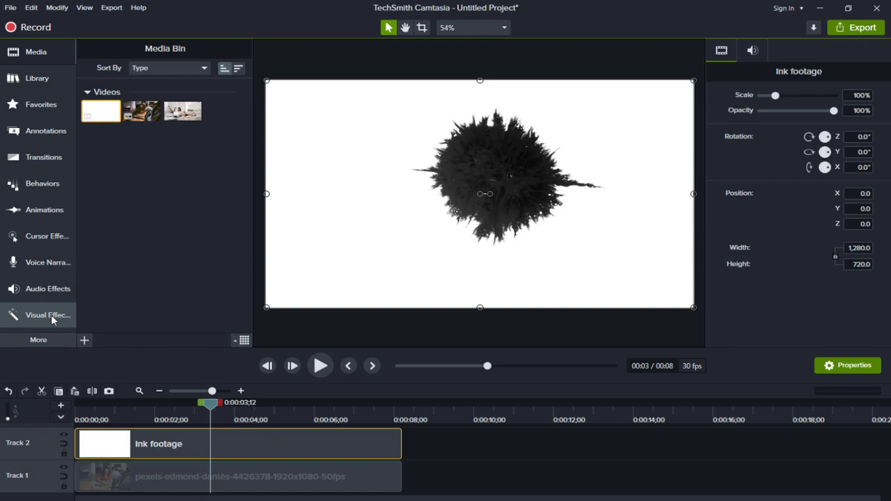
# Apply Remove a Color to the ink splash clip, keying out white.
pyautogui.click(42, 315)
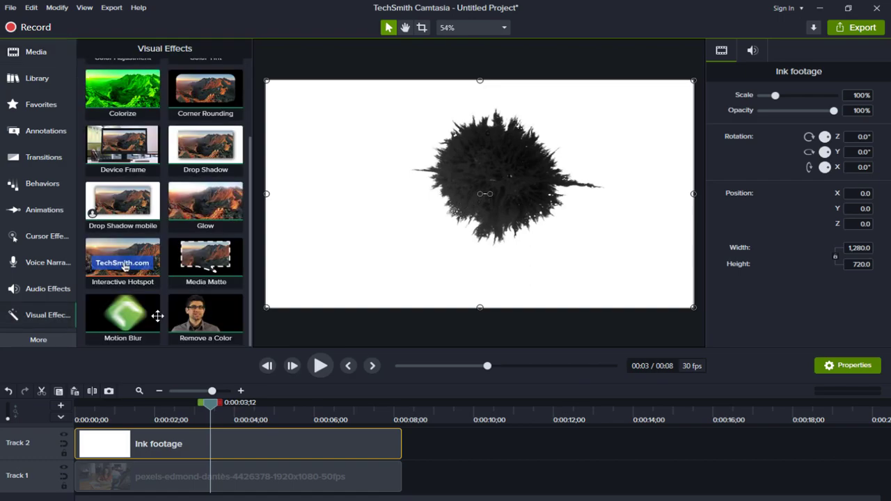
pyautogui.moveTo(205, 317); pyautogui.dragTo(302, 425)
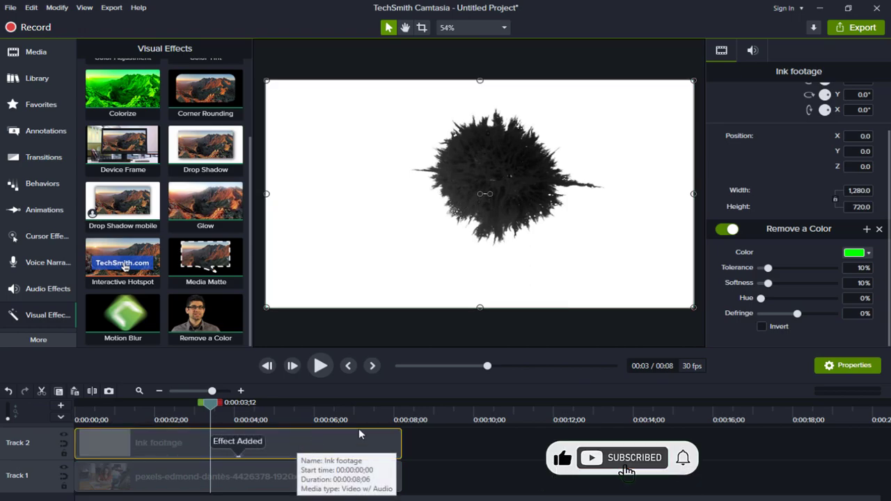
pyautogui.click(852, 252)
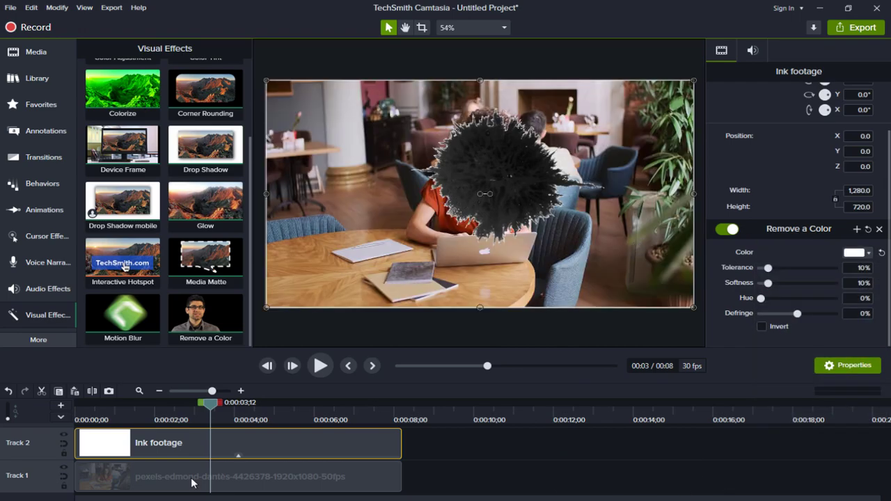
pyautogui.click(80, 402)
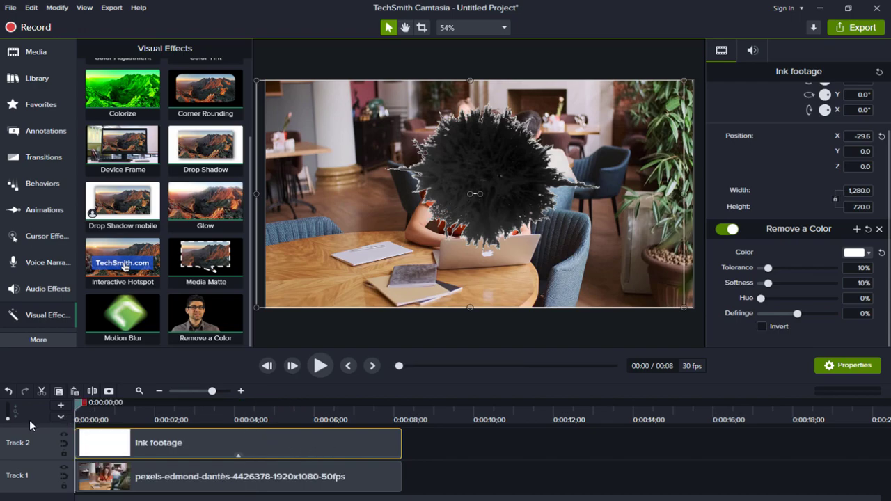
# Enable track matte on the ink track and play back the reveal to check it.
pyautogui.click(63, 442)
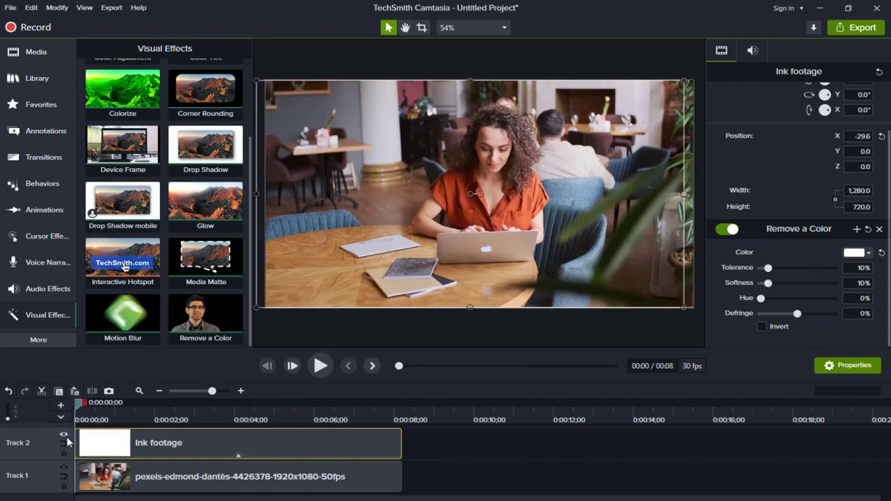
pyautogui.click(61, 439)
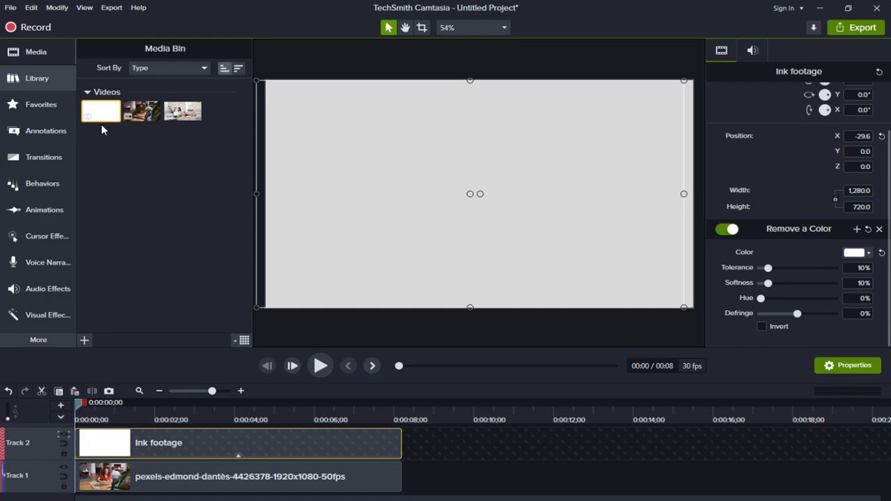
pyautogui.click(320, 366)
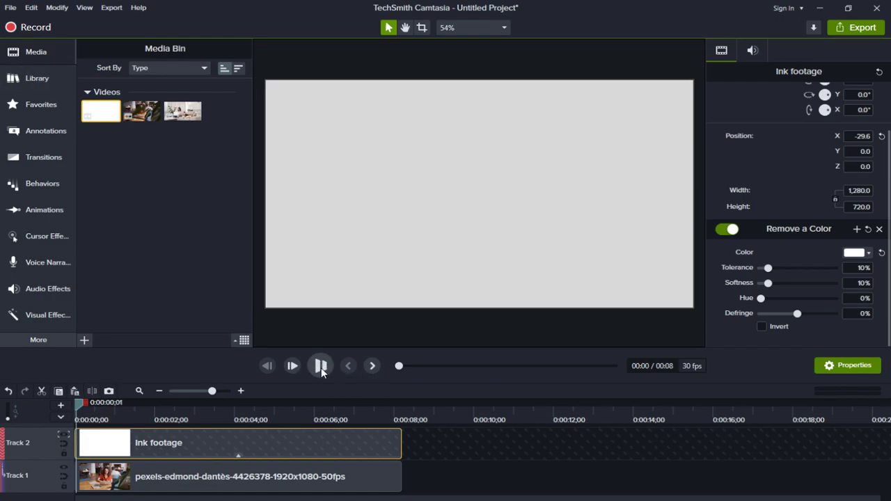
pyautogui.click(320, 366)
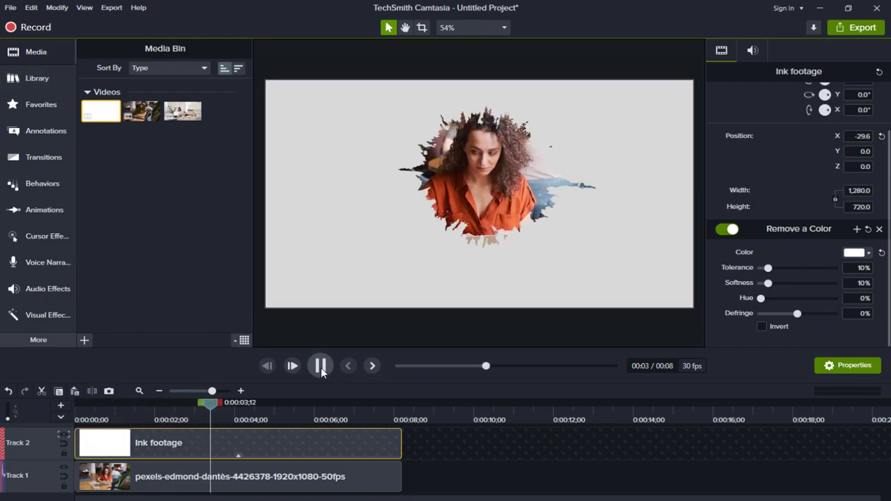
pyautogui.click(320, 365)
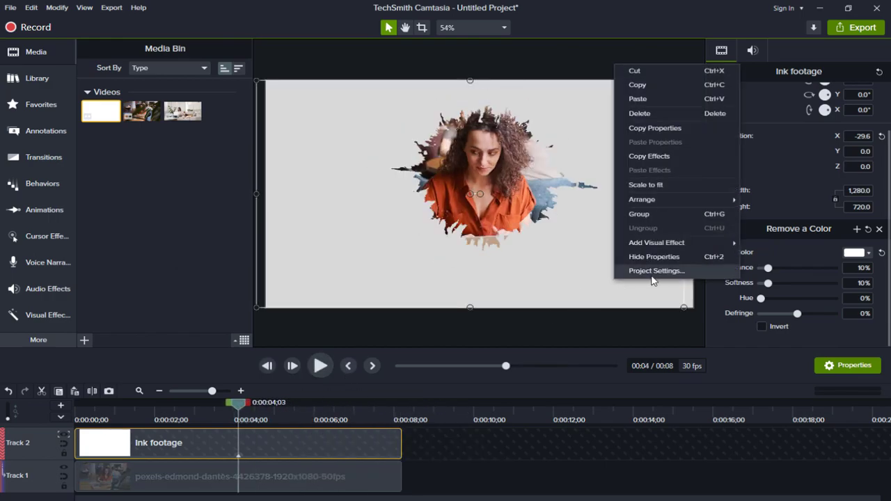
# Set the project canvas background colour to teal.
pyautogui.click(655, 271)
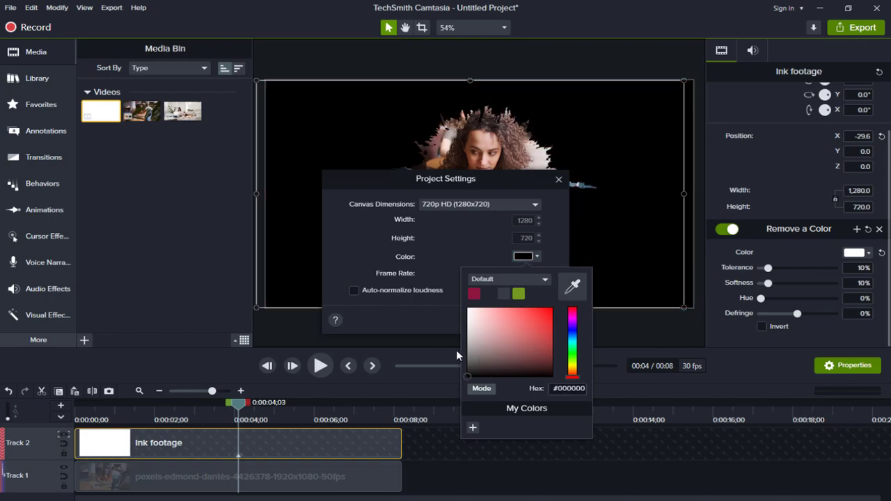
pyautogui.click(549, 365)
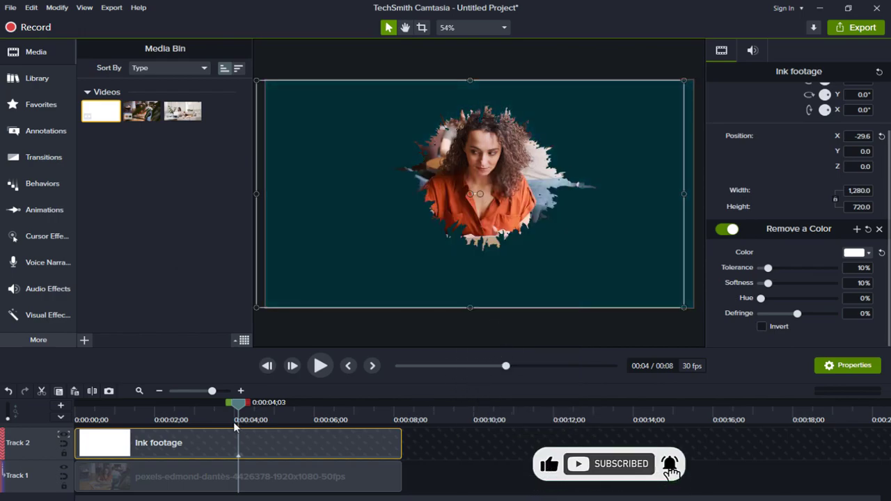
# Select the restaurant footage clip on Track 1 to make room for the photo.
pyautogui.click(319, 365)
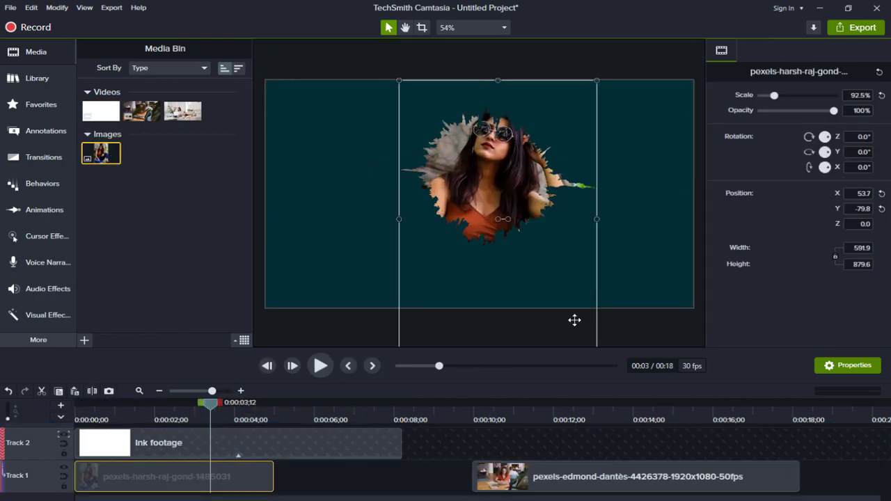
pyautogui.click(634, 476)
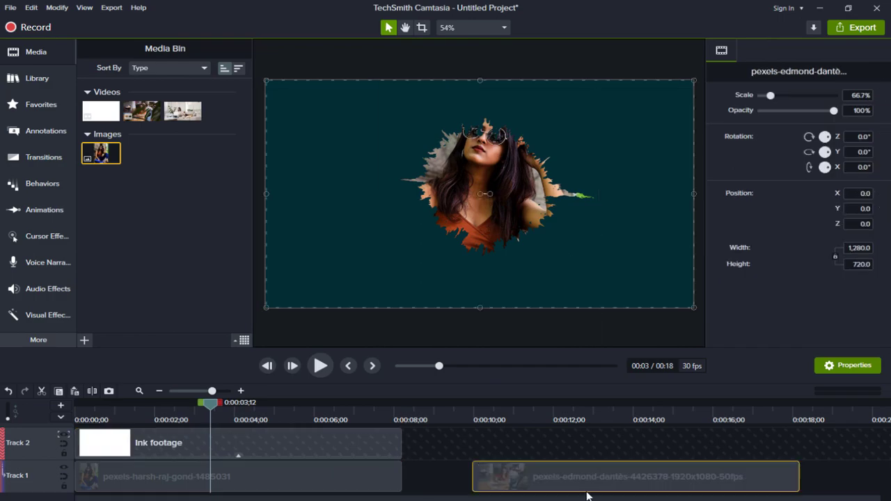